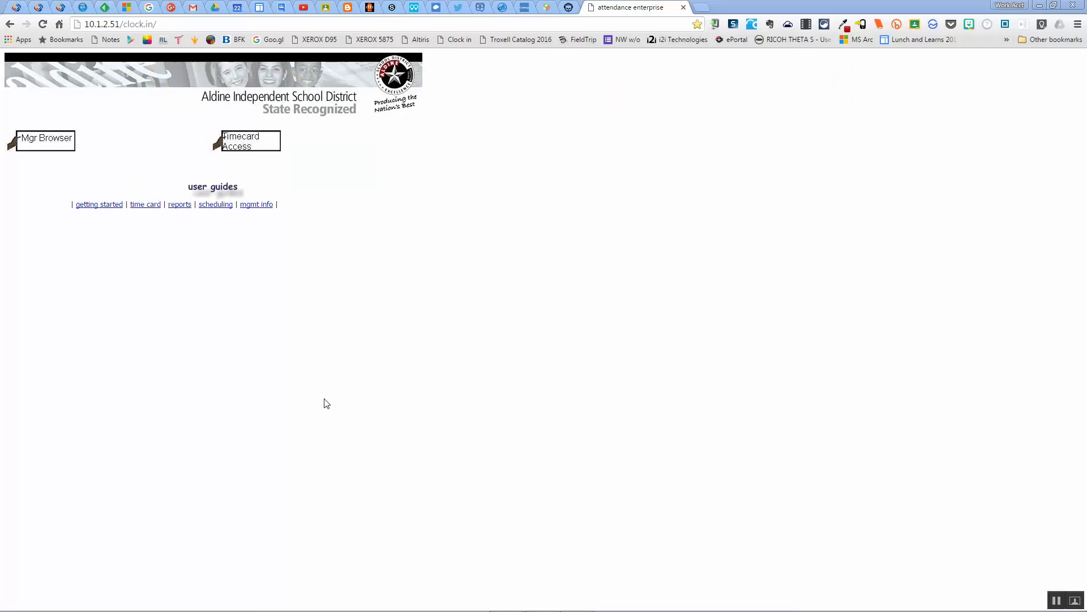
mouse_move(297, 373)
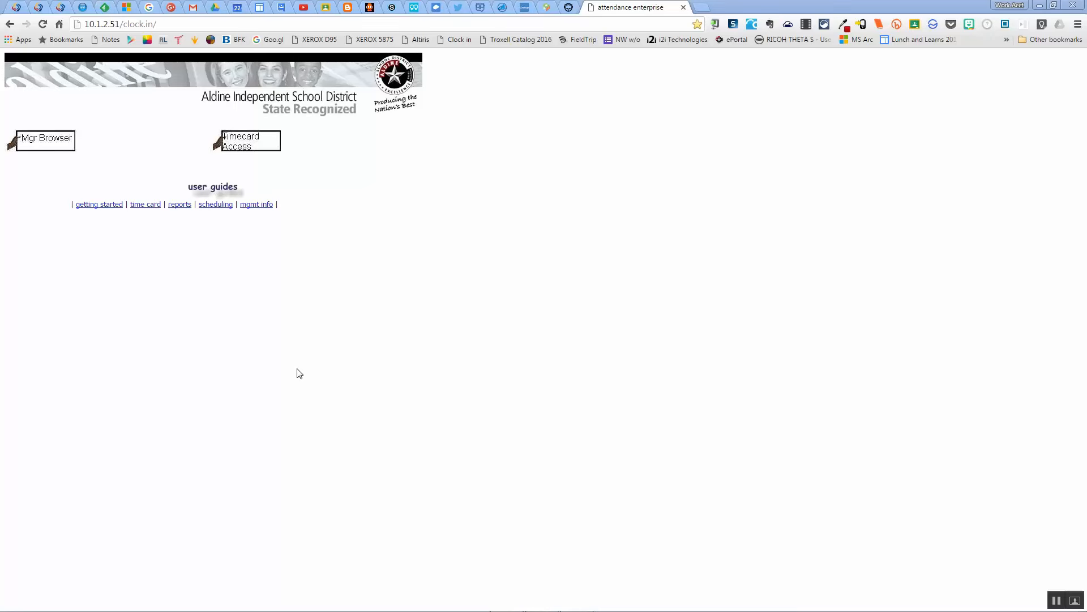
mouse_move(333, 337)
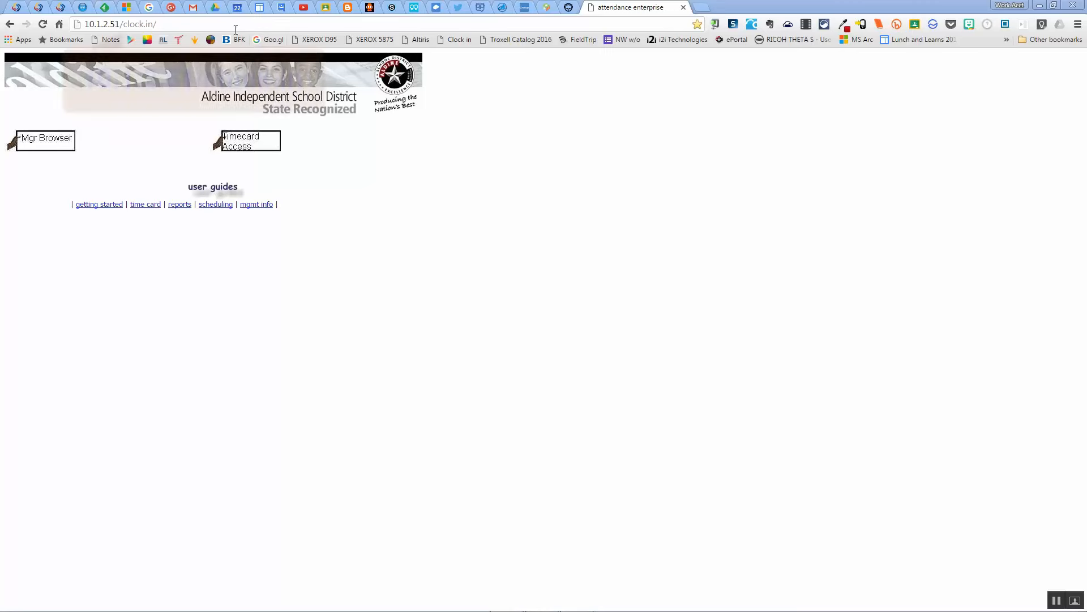
Select the clock-in site address 10.1.2.51/clock.in/ in the address bar
left_click(121, 23)
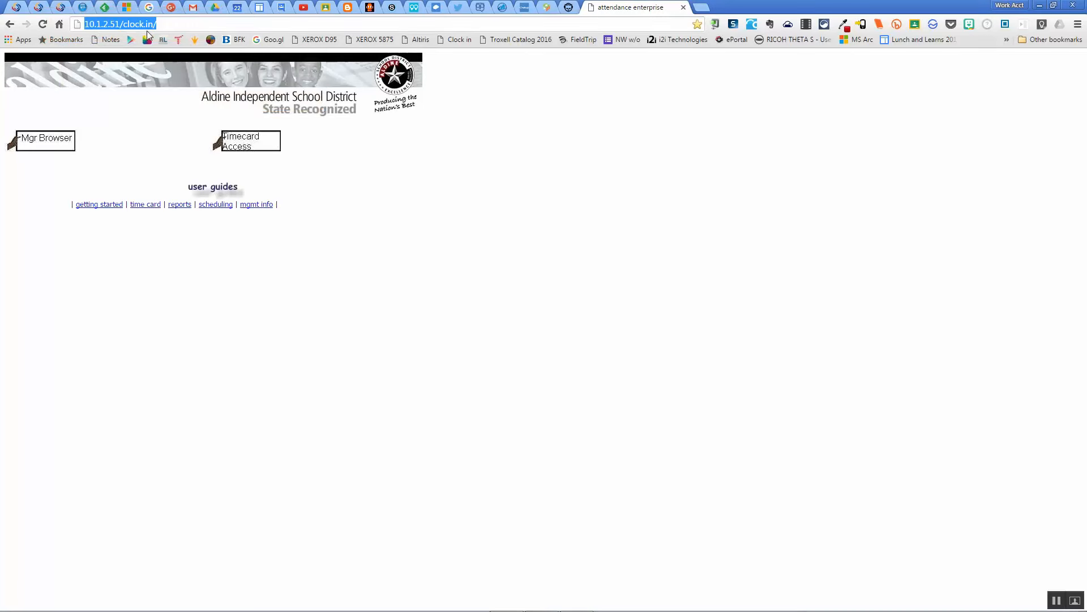
mouse_move(281, 131)
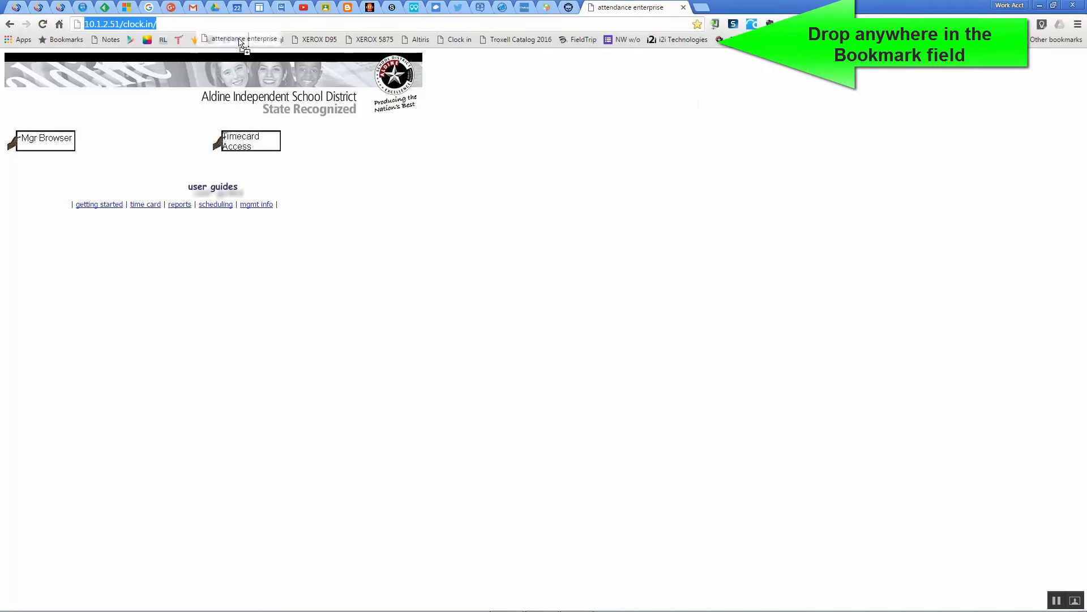
Drop the clock-in URL onto the bookmarks bar as a 'Clock in' bookmark
left_click_drag(243, 38, 292, 40)
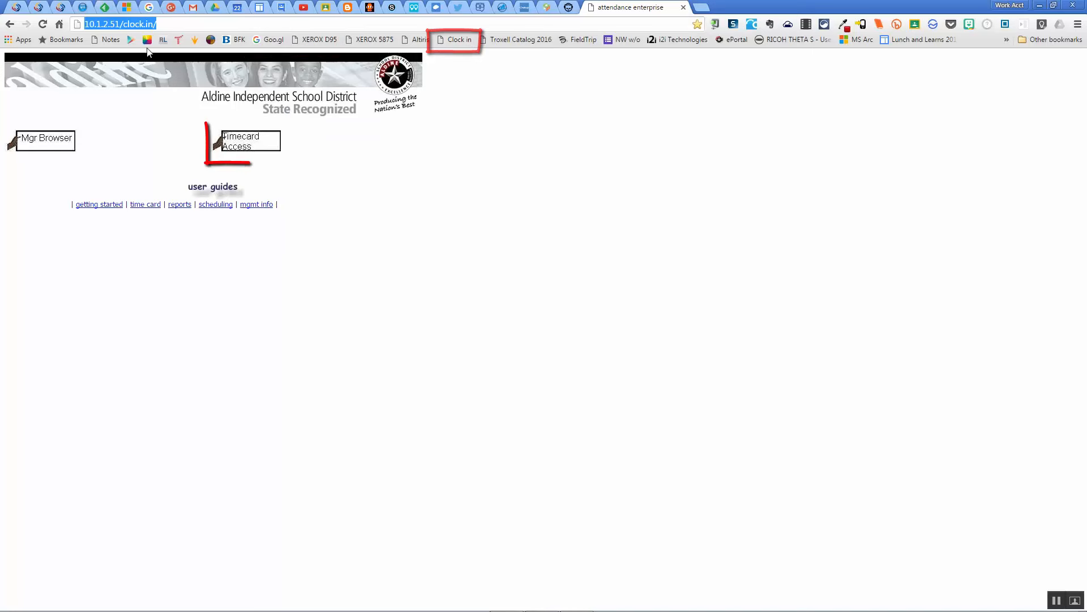
Log in through Timecard Access with Badge/ID and PIN and show the current Time Card
left_click(243, 140)
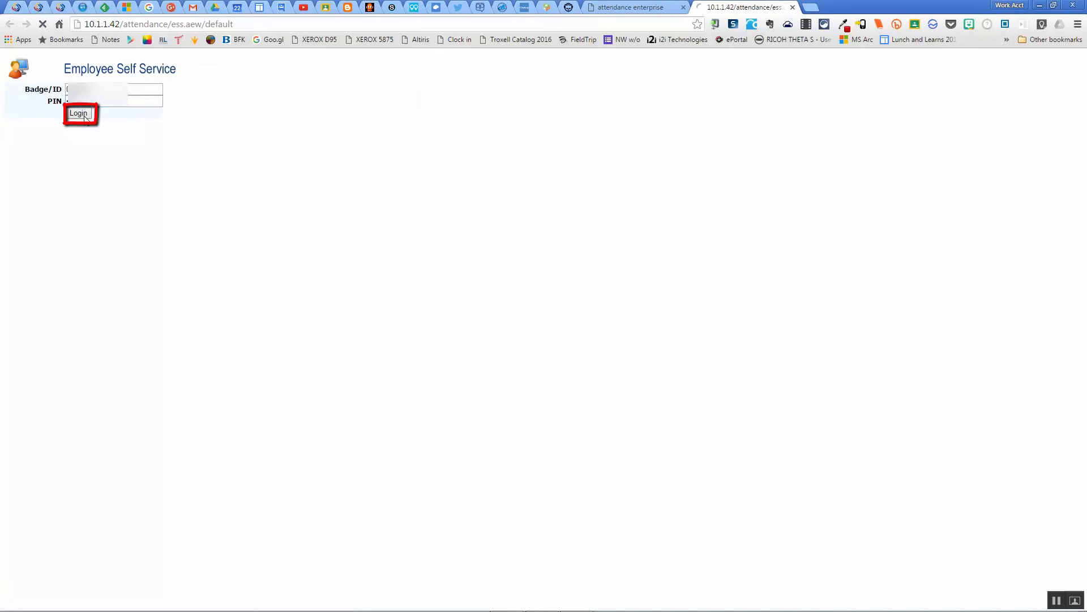
left_click(78, 114)
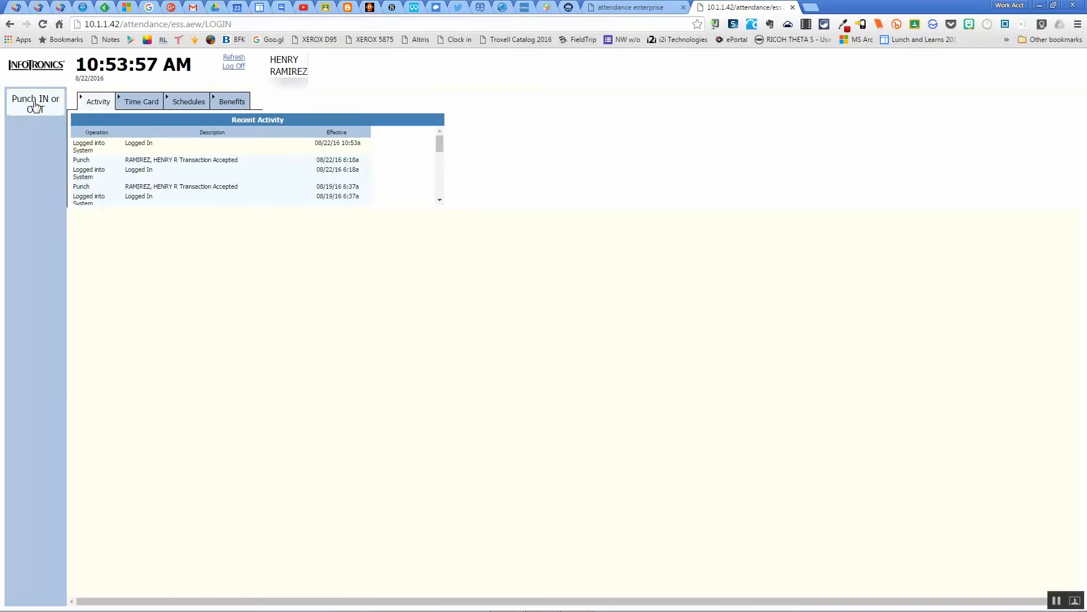
left_click(140, 101)
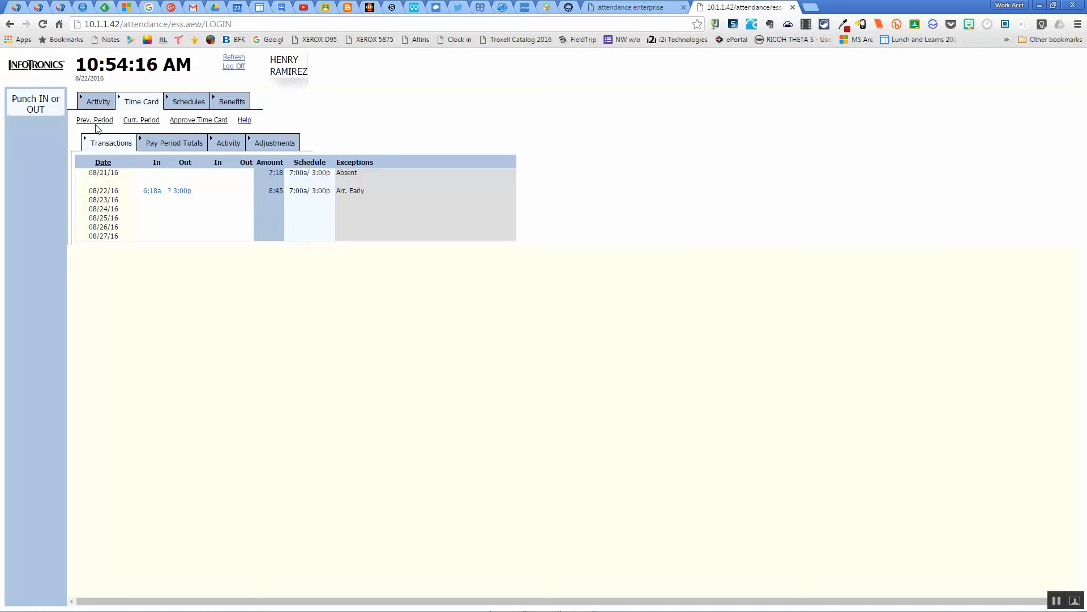
Approve the previous pay period's time card (08/14/16 to 08/20/16) and confirm
left_click(94, 119)
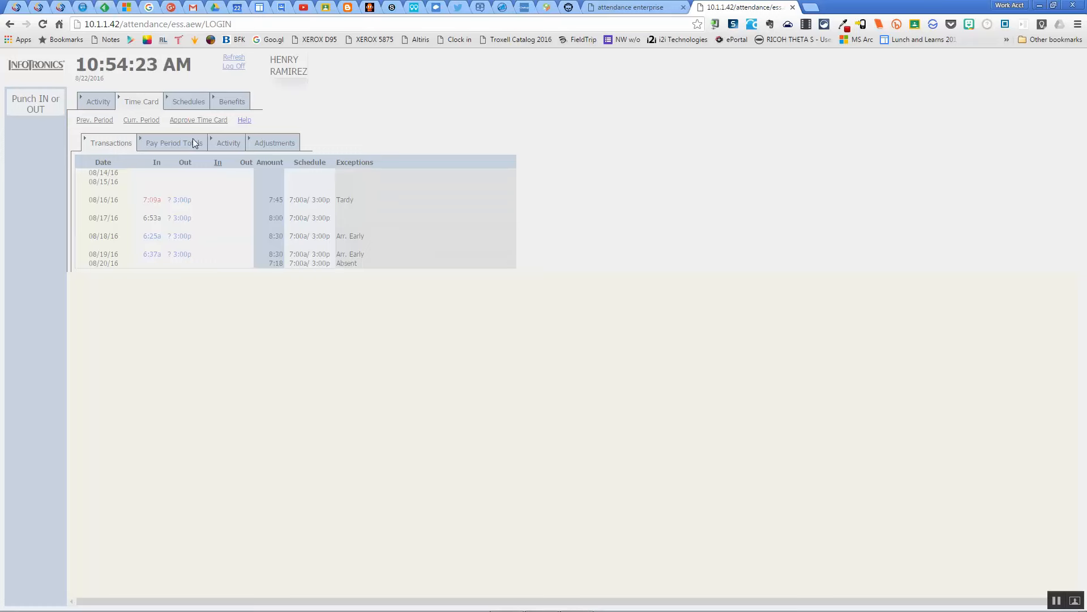
left_click(197, 119)
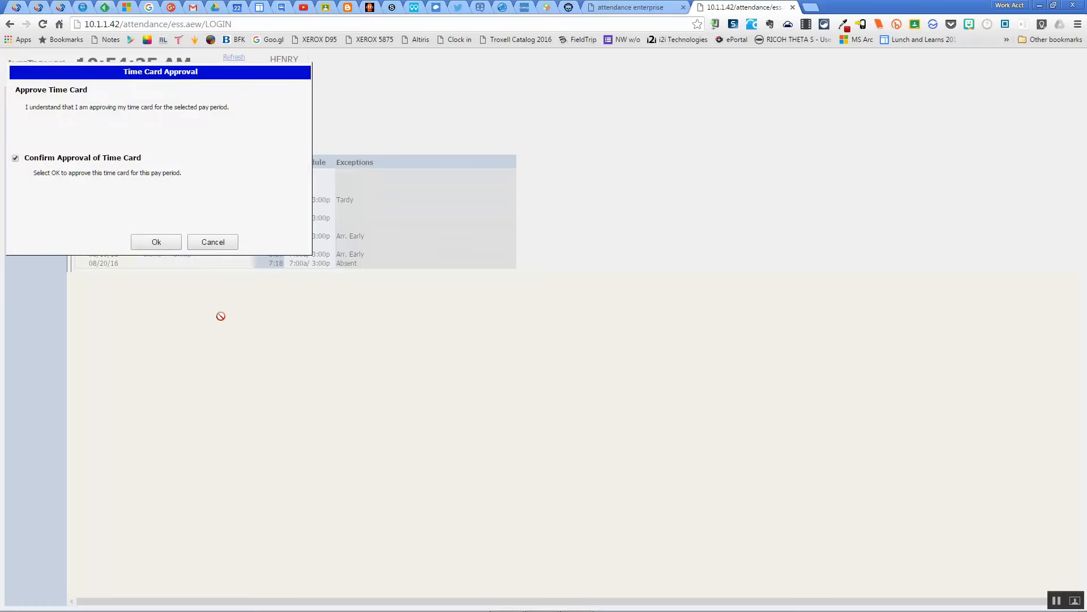
left_click(155, 243)
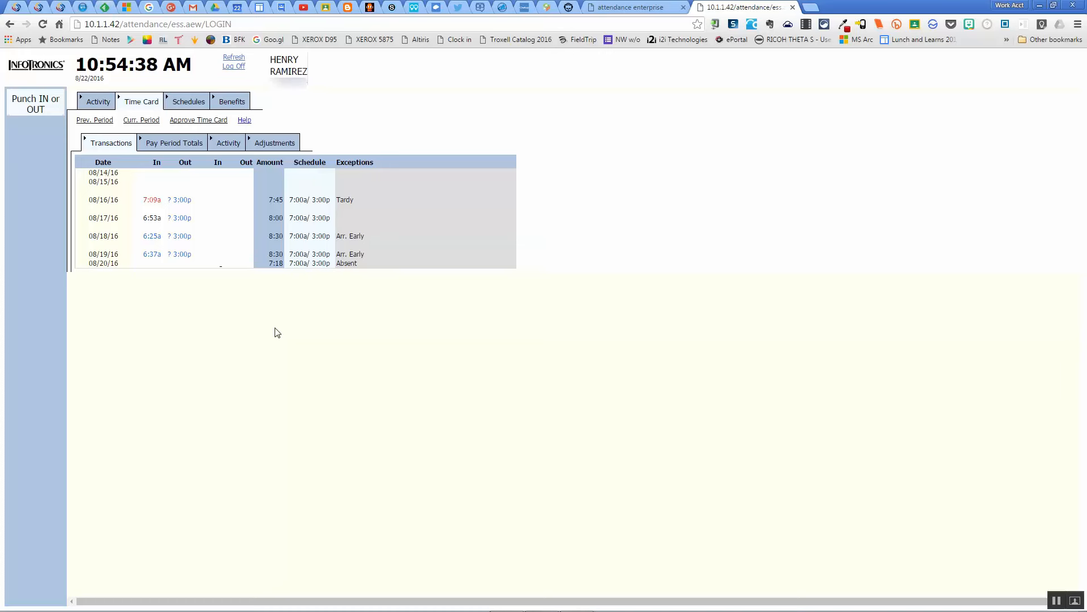
mouse_move(147, 106)
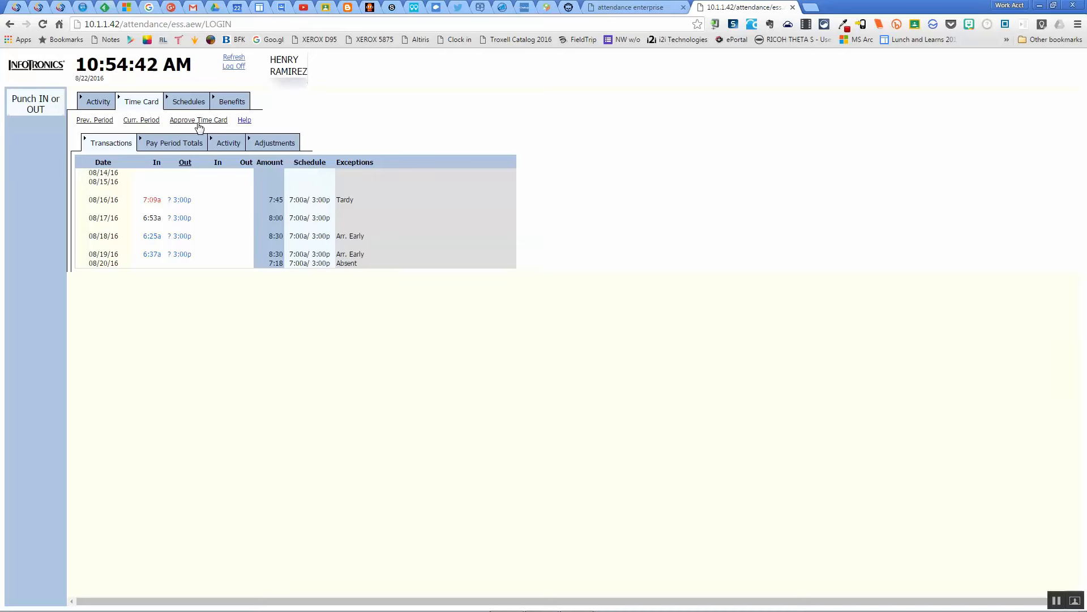
mouse_move(469, 355)
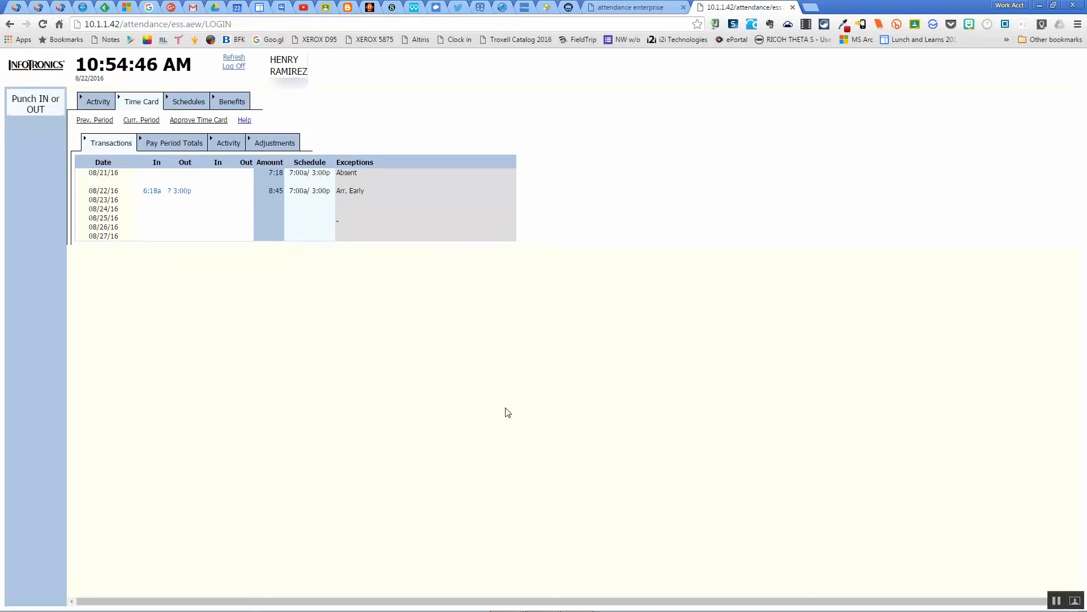
mouse_move(660, 205)
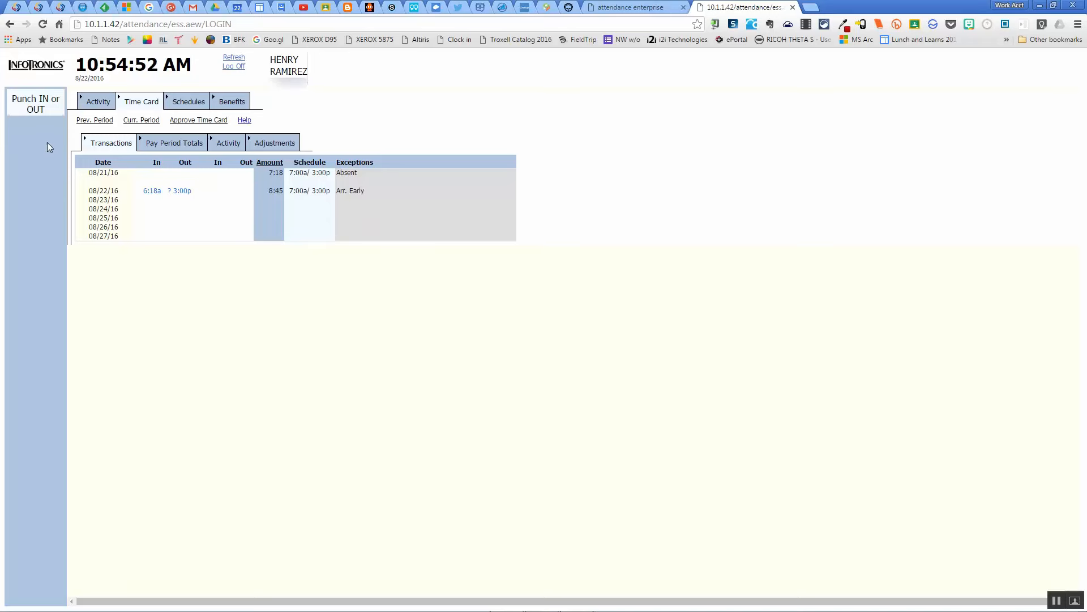
mouse_move(214, 198)
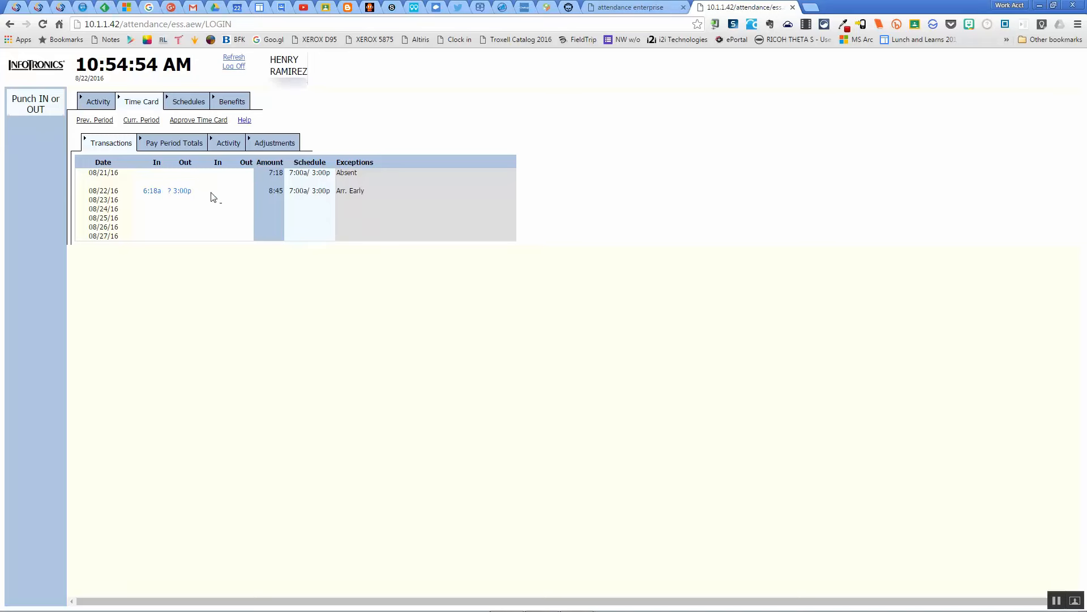
mouse_move(217, 282)
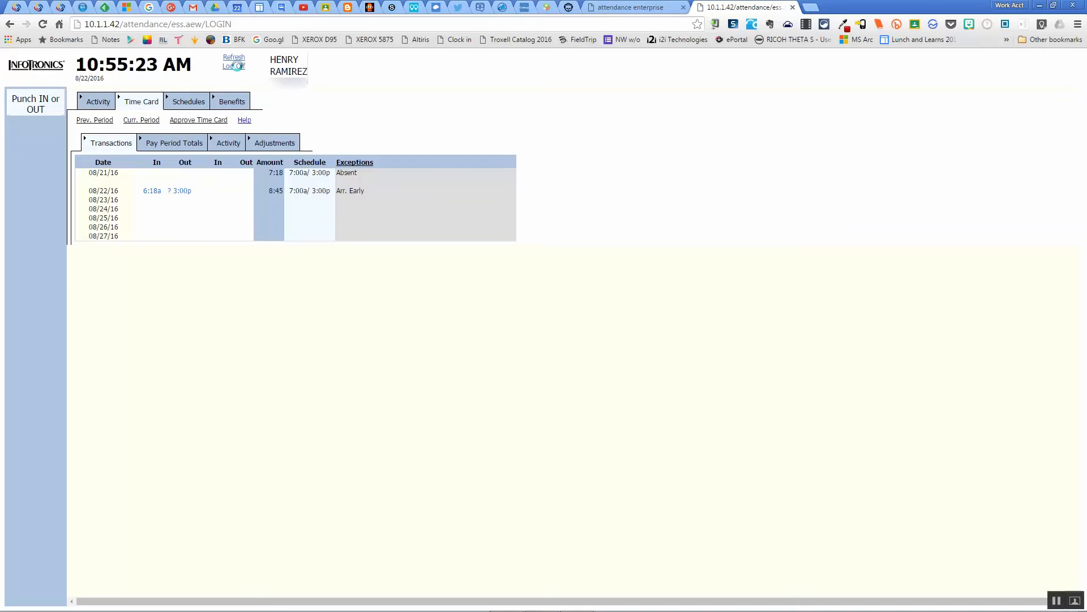
Log off Employee Self Service, returning to the sign-in page
left_click(233, 66)
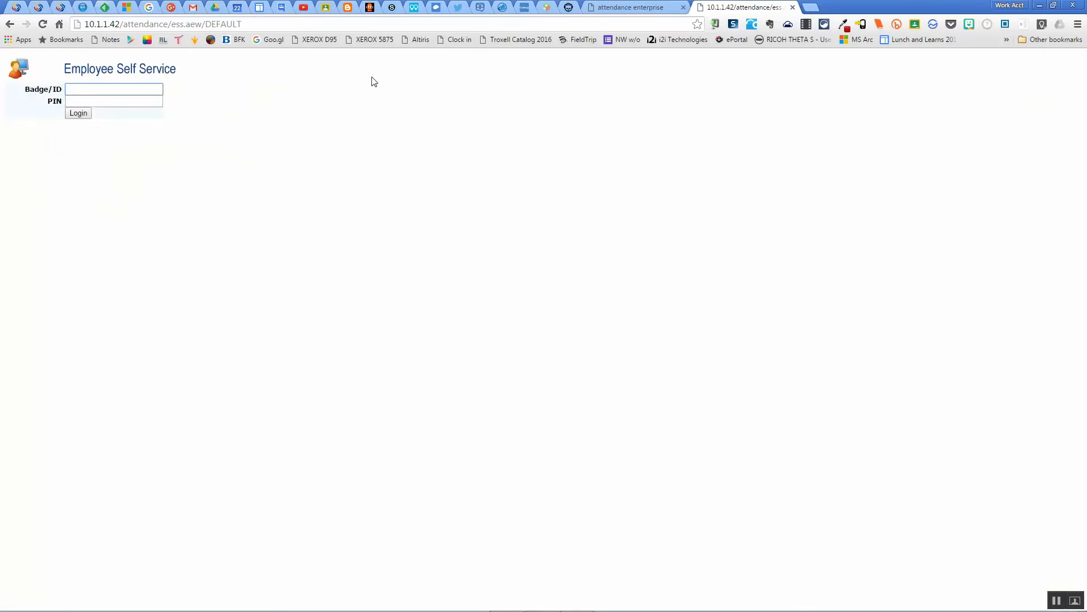